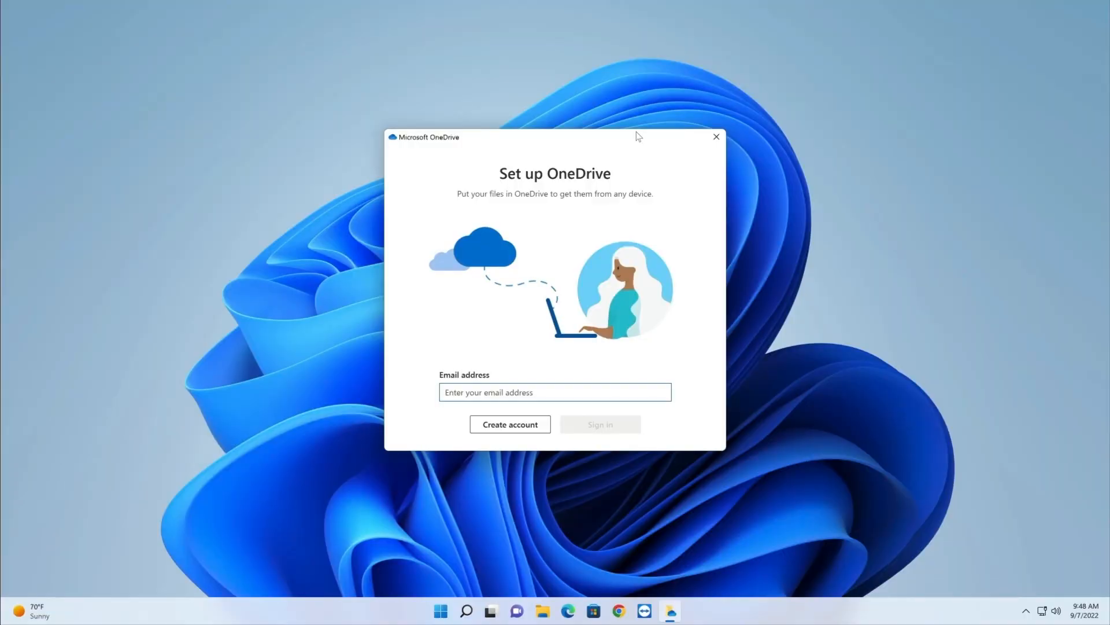
- Dismiss the OneDrive prompt and search assets for 'beran' to list computer MATTBERAN9852
left_click(555, 392)
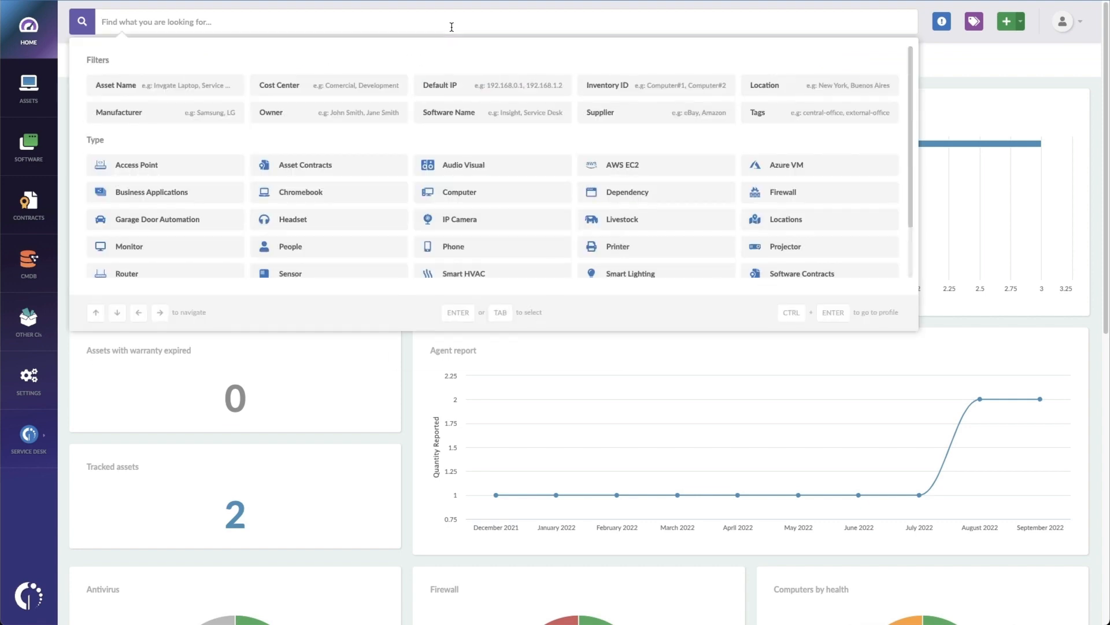
type("beran")
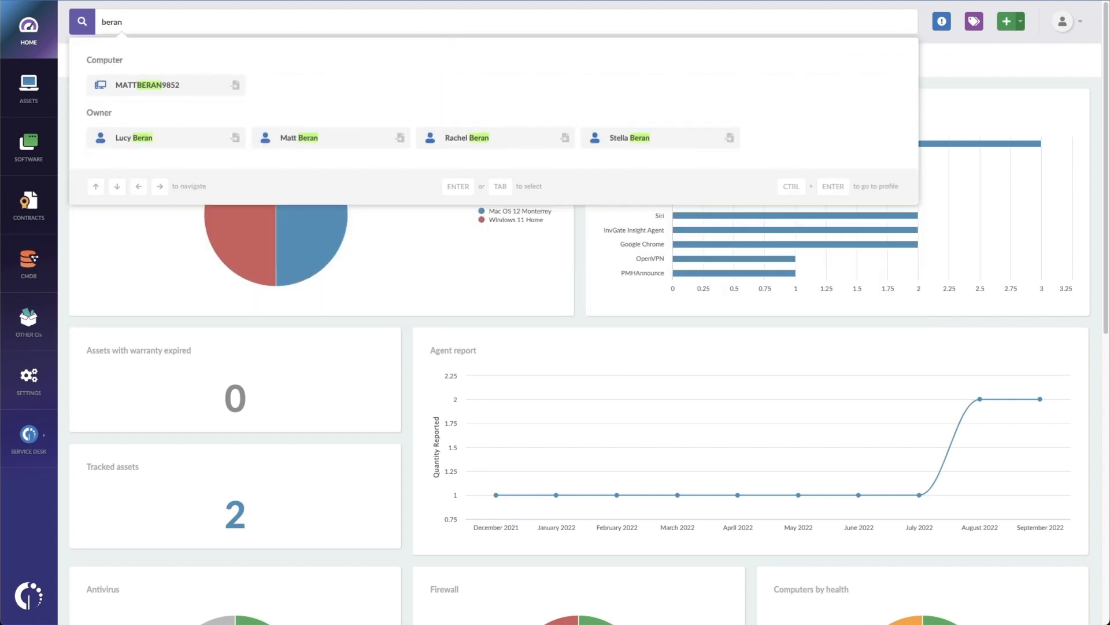
left_click(146, 85)
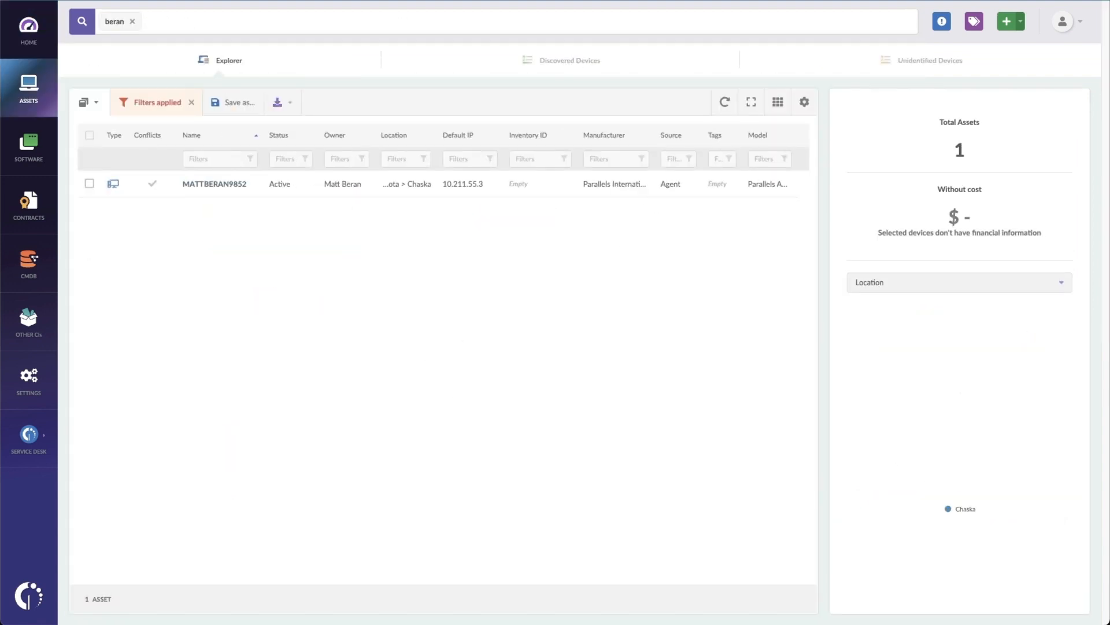
- Open MATTBERAN9852's asset page and show its remote desktop connection options
left_click(214, 184)
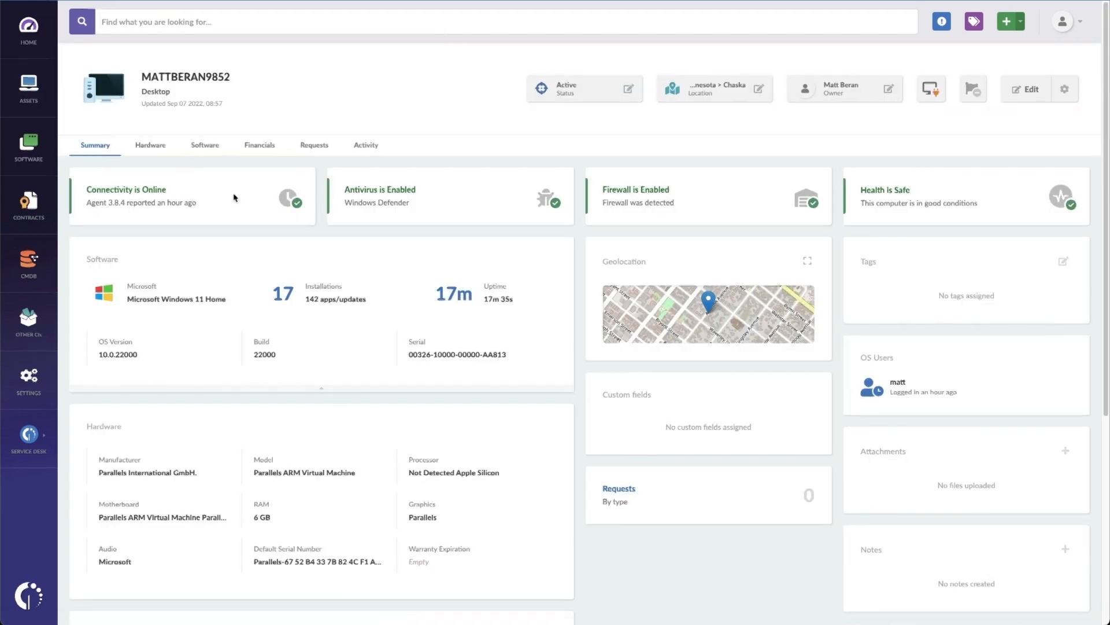
left_click(932, 89)
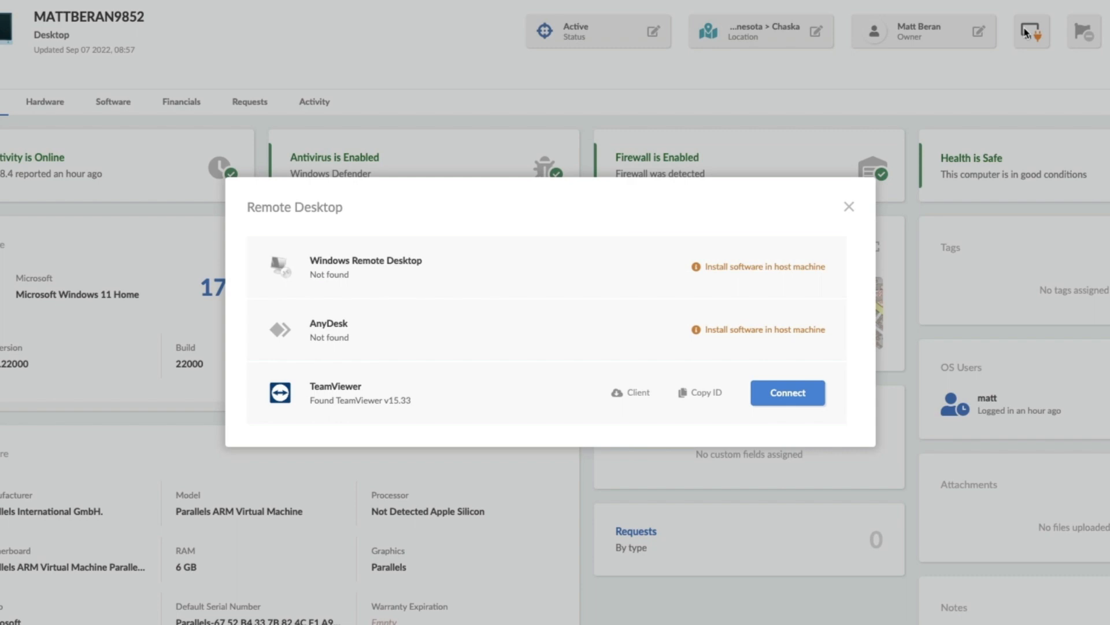
mouse_move(565, 327)
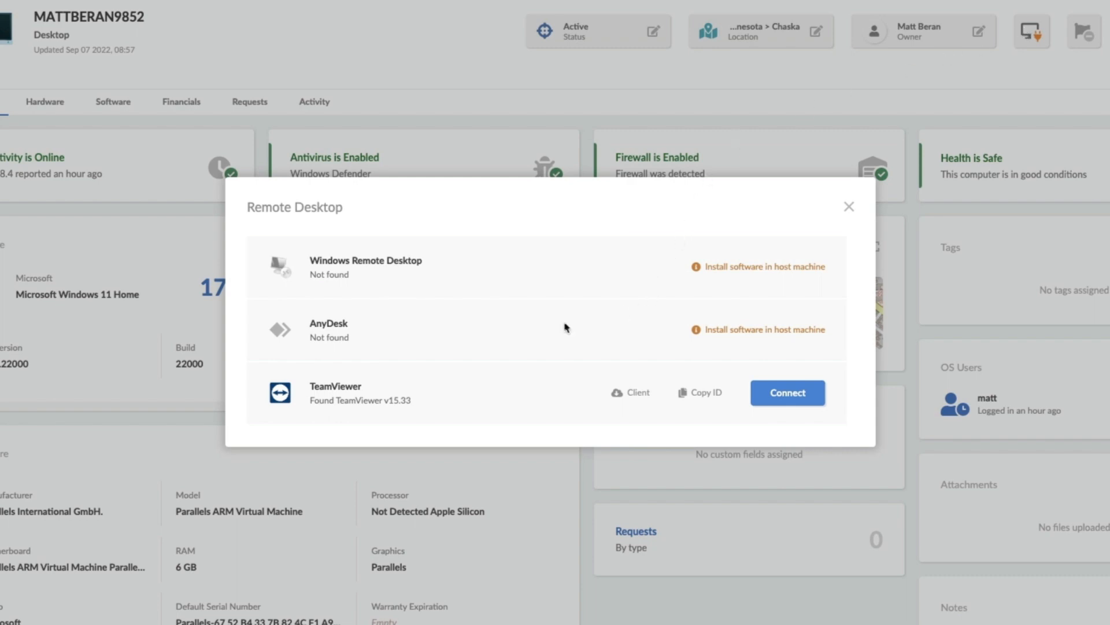
mouse_move(534, 331)
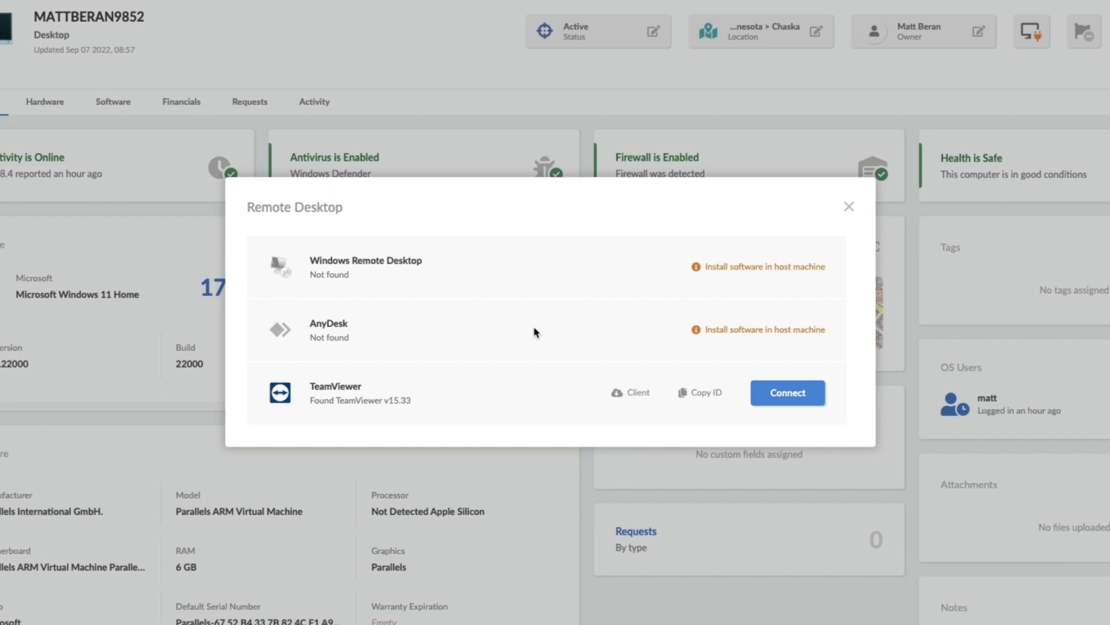